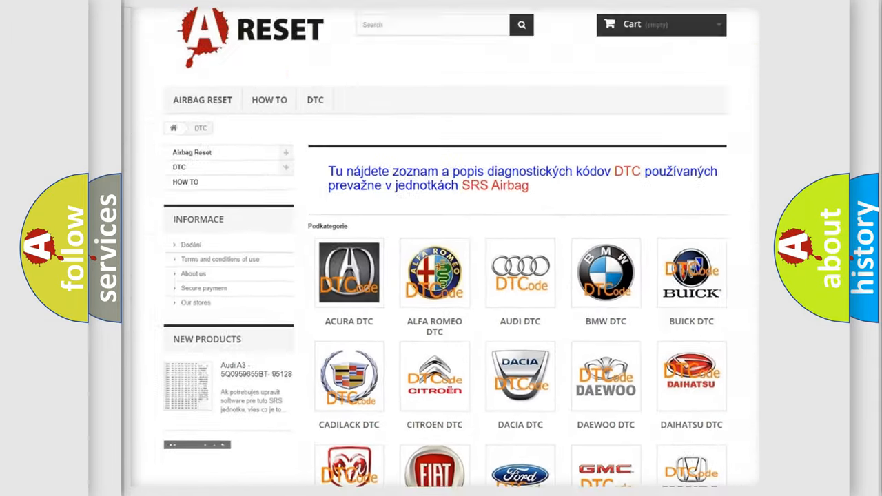
# Step: Scroll the DTC brand grid down until the Pontiac DTC logo comes into view
pyautogui.scroll(-3)
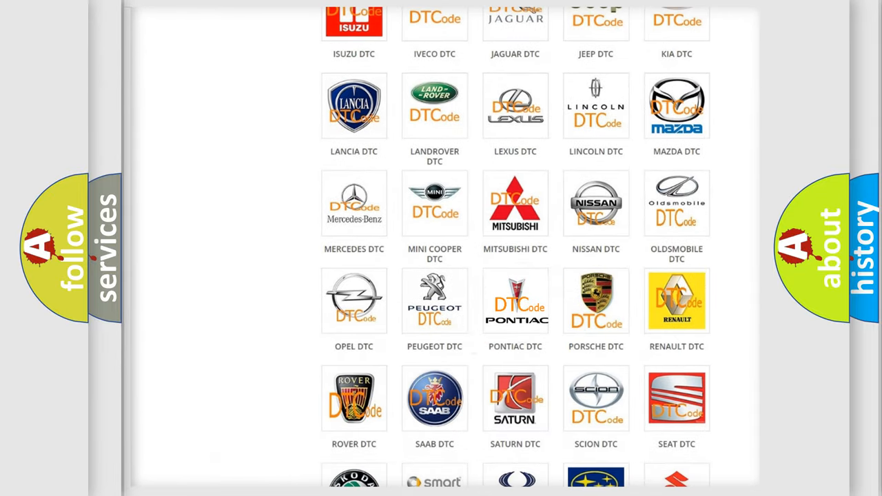
# Step: Open the Pontiac DTC page, skim down its airbag code list and return to the top
pyautogui.click(516, 301)
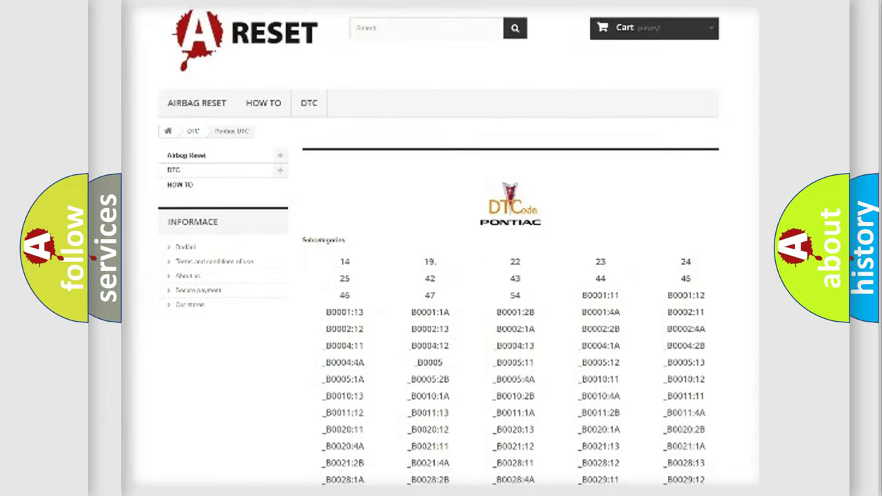
pyautogui.scroll(-3)
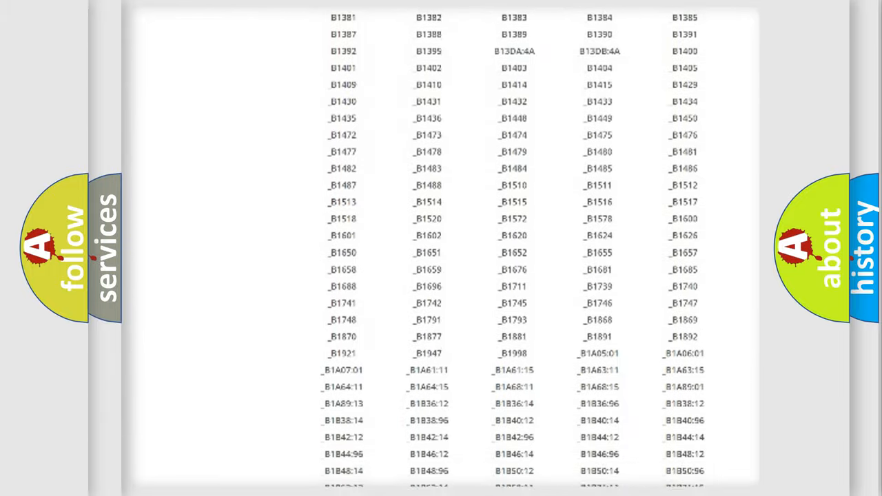
pyautogui.scroll(3)
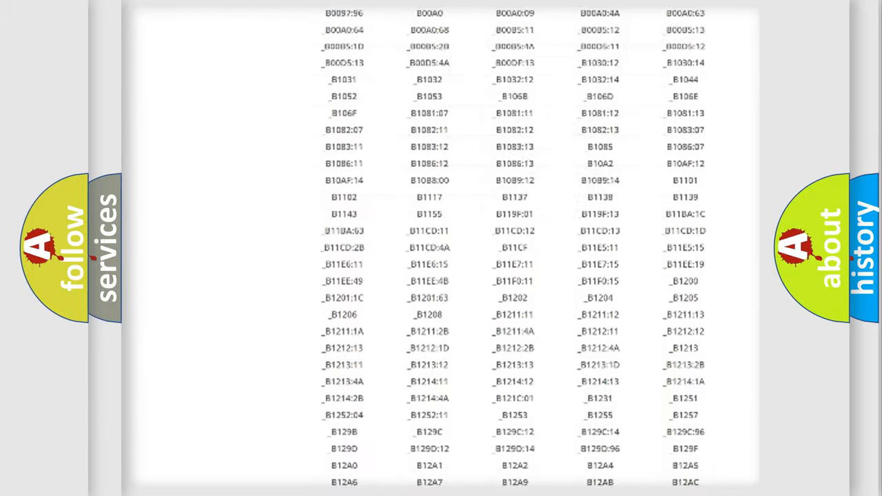
pyautogui.scroll(3)
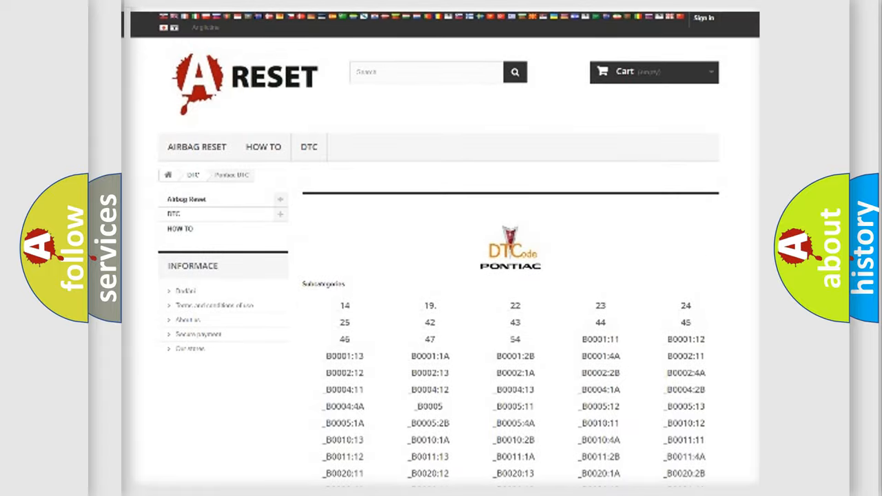